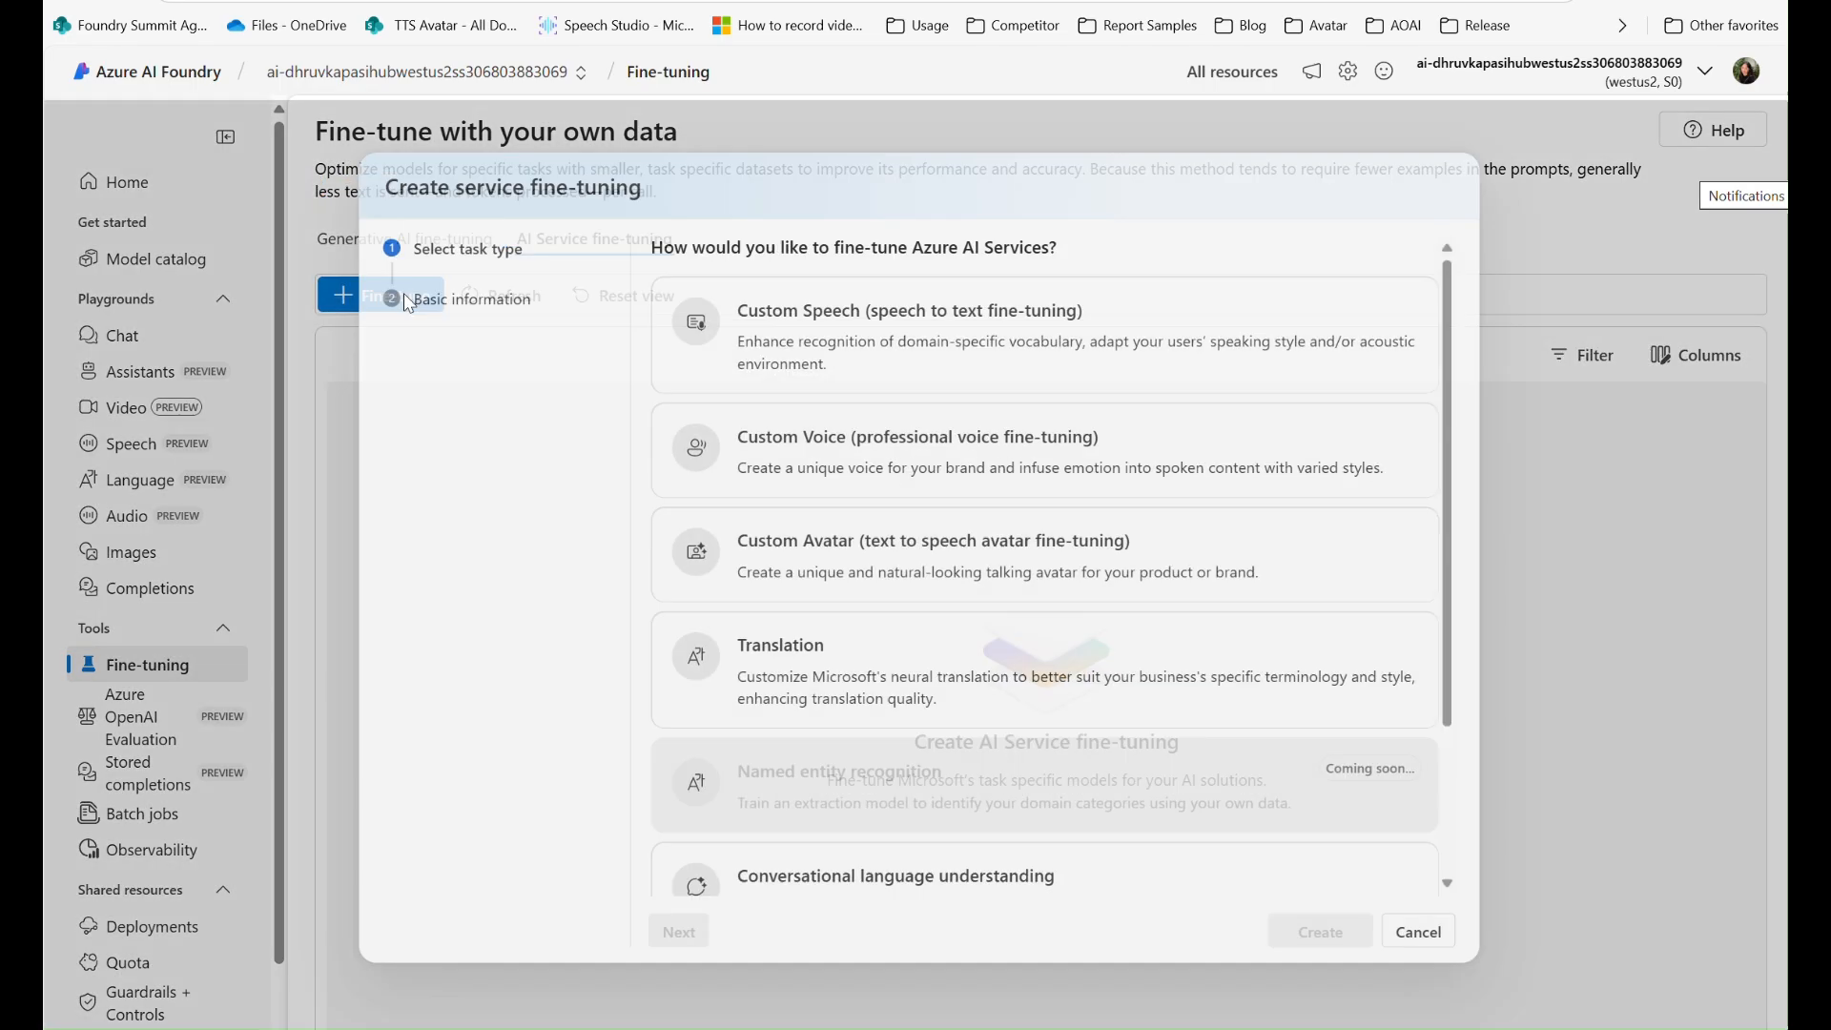
# Step: Pick Custom Avatar as the fine-tuning type and create the 'Myavatar' project
pyautogui.click(957, 573)
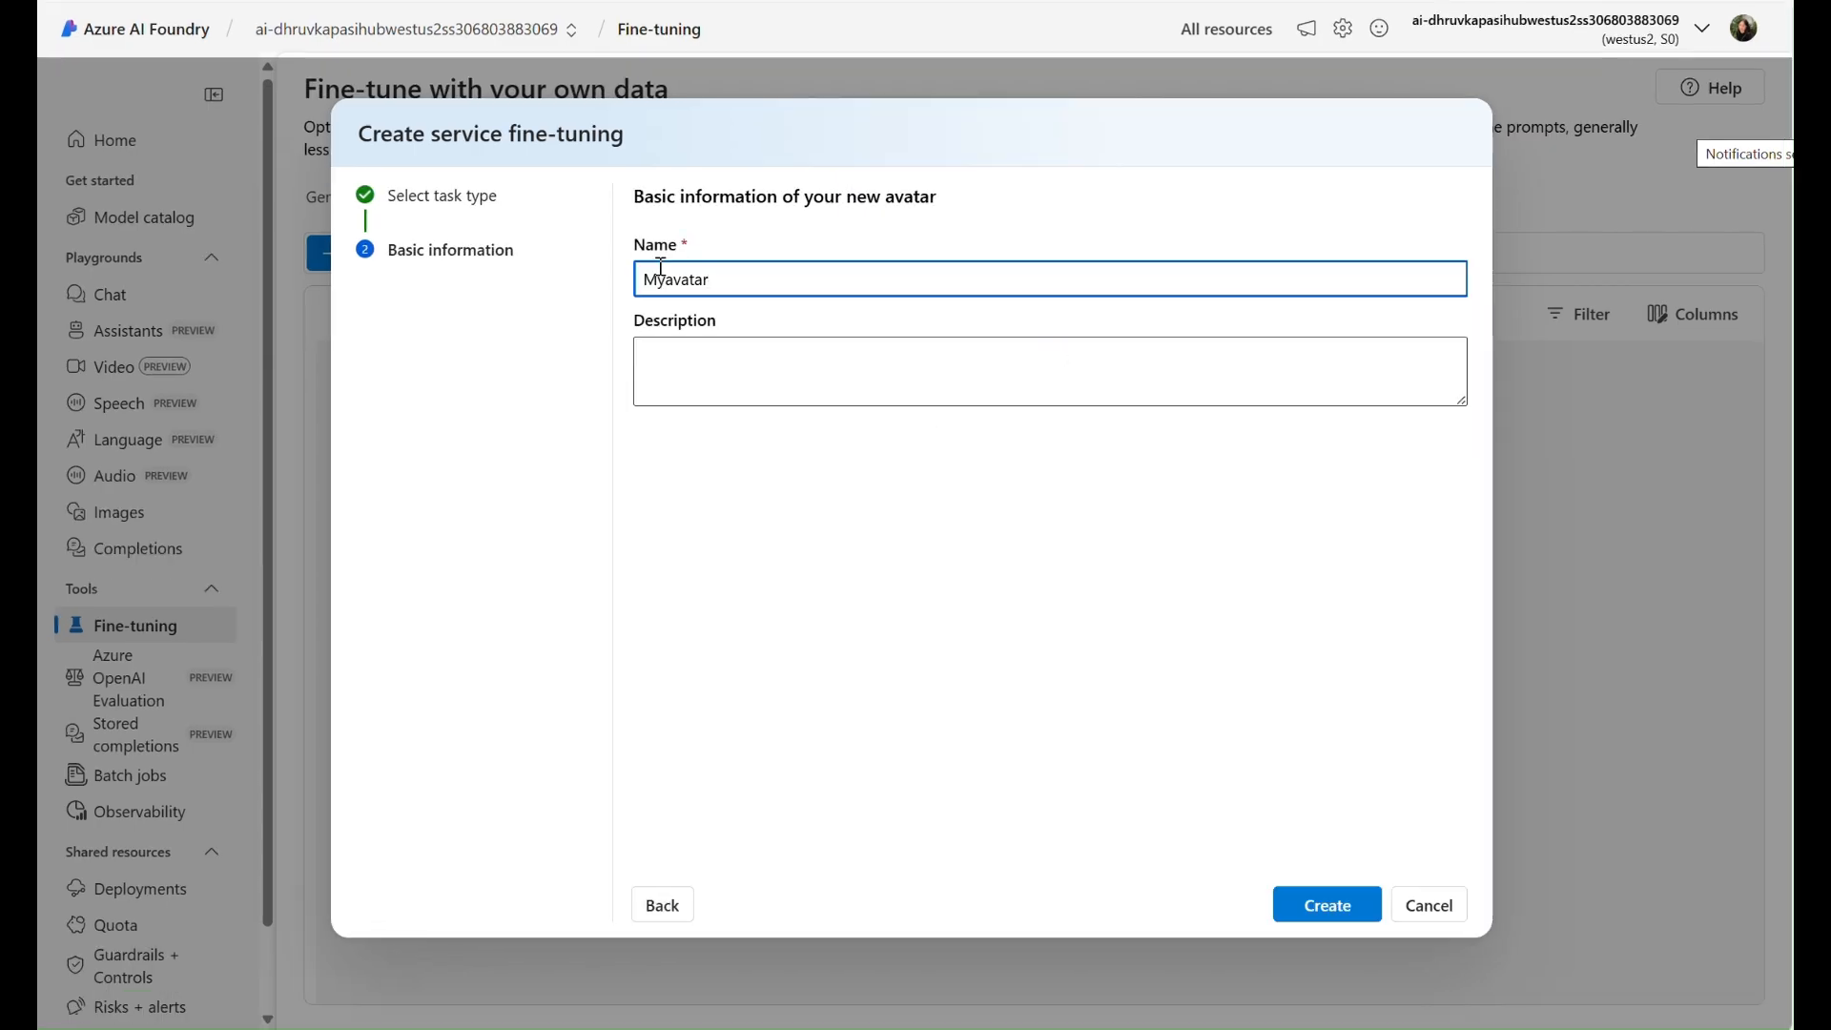
pyautogui.click(1326, 905)
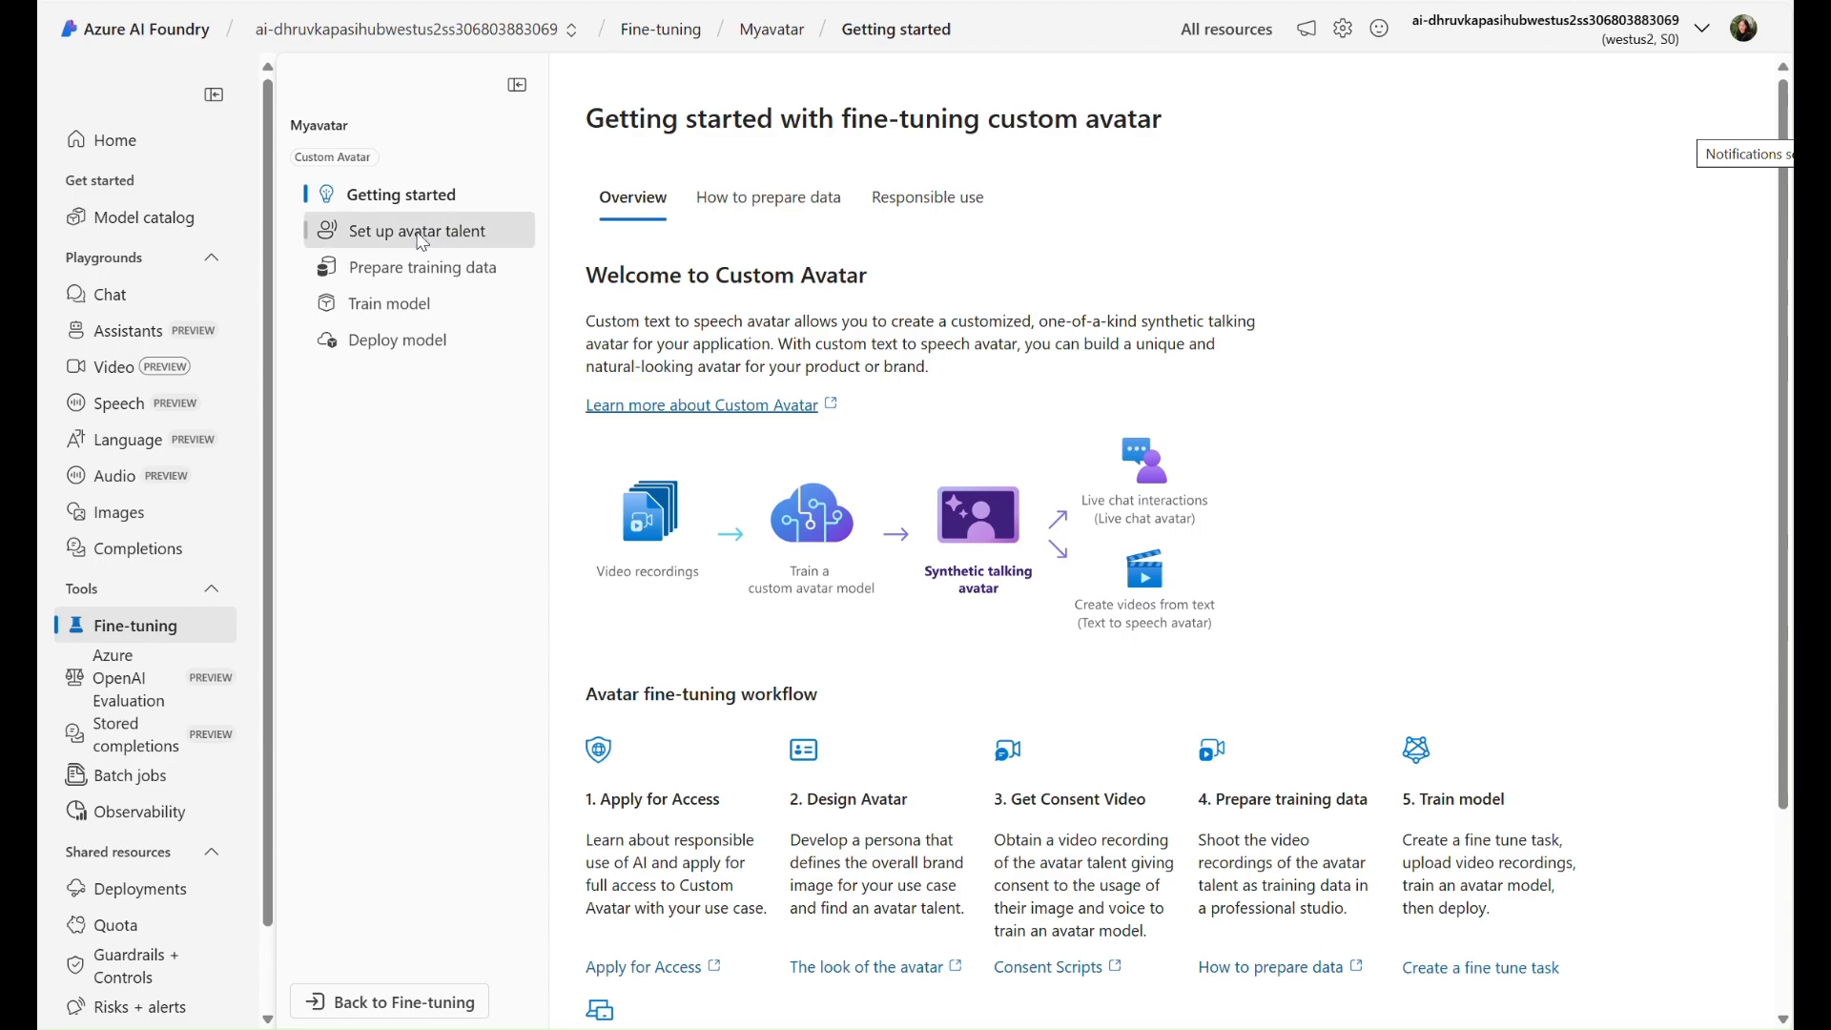
# Step: Set up the avatar talent's consent video with talent details 'Nina' and 'Mic'
pyautogui.click(416, 231)
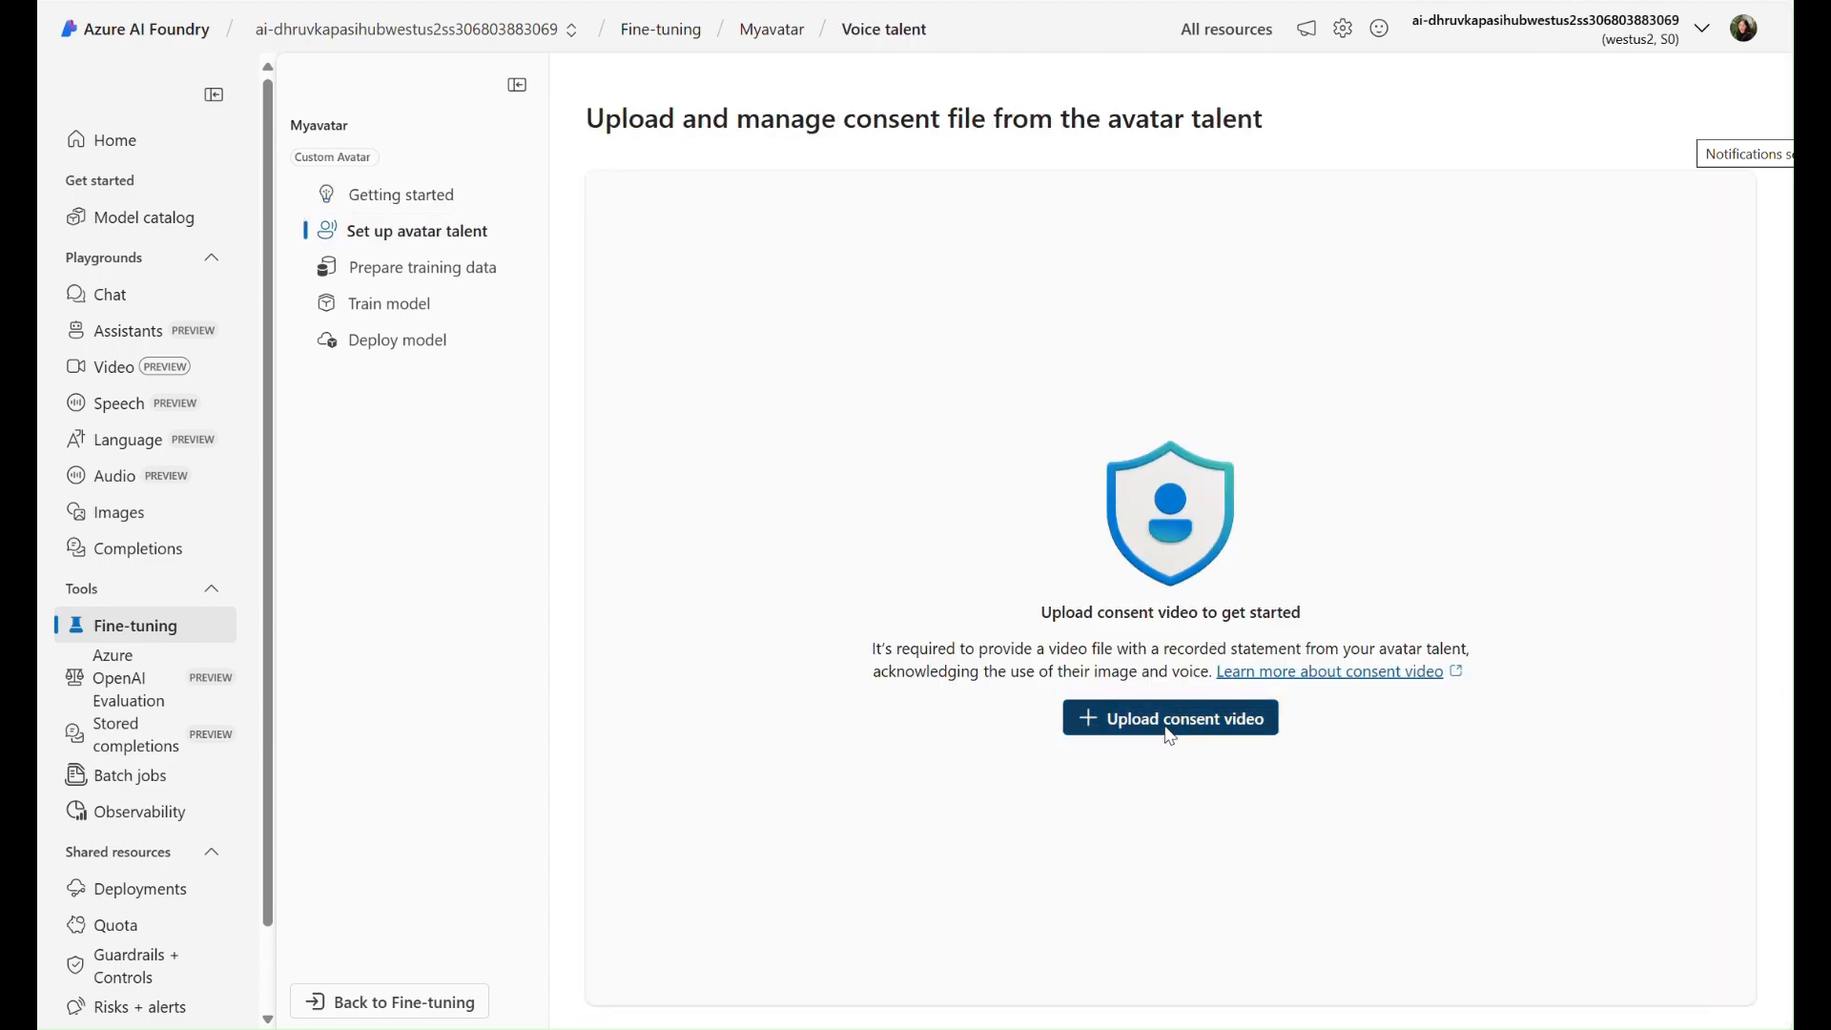
pyautogui.click(1170, 717)
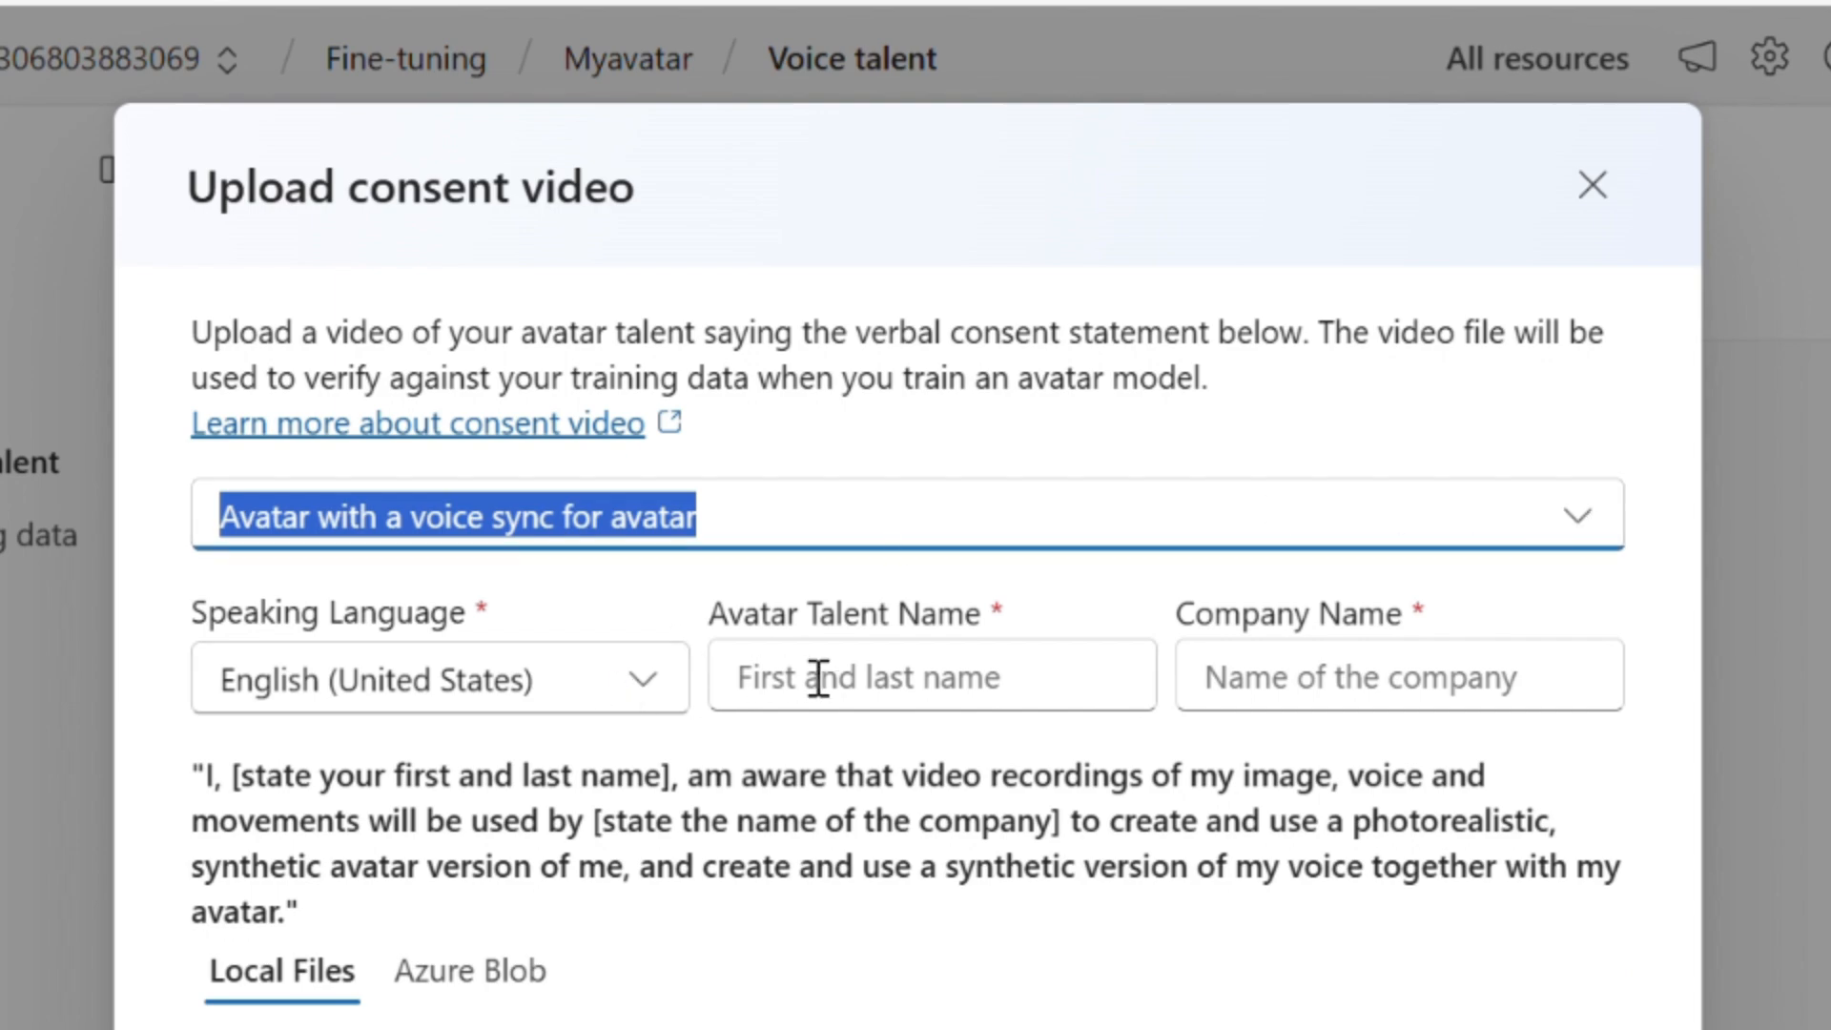
pyautogui.write('Nina')
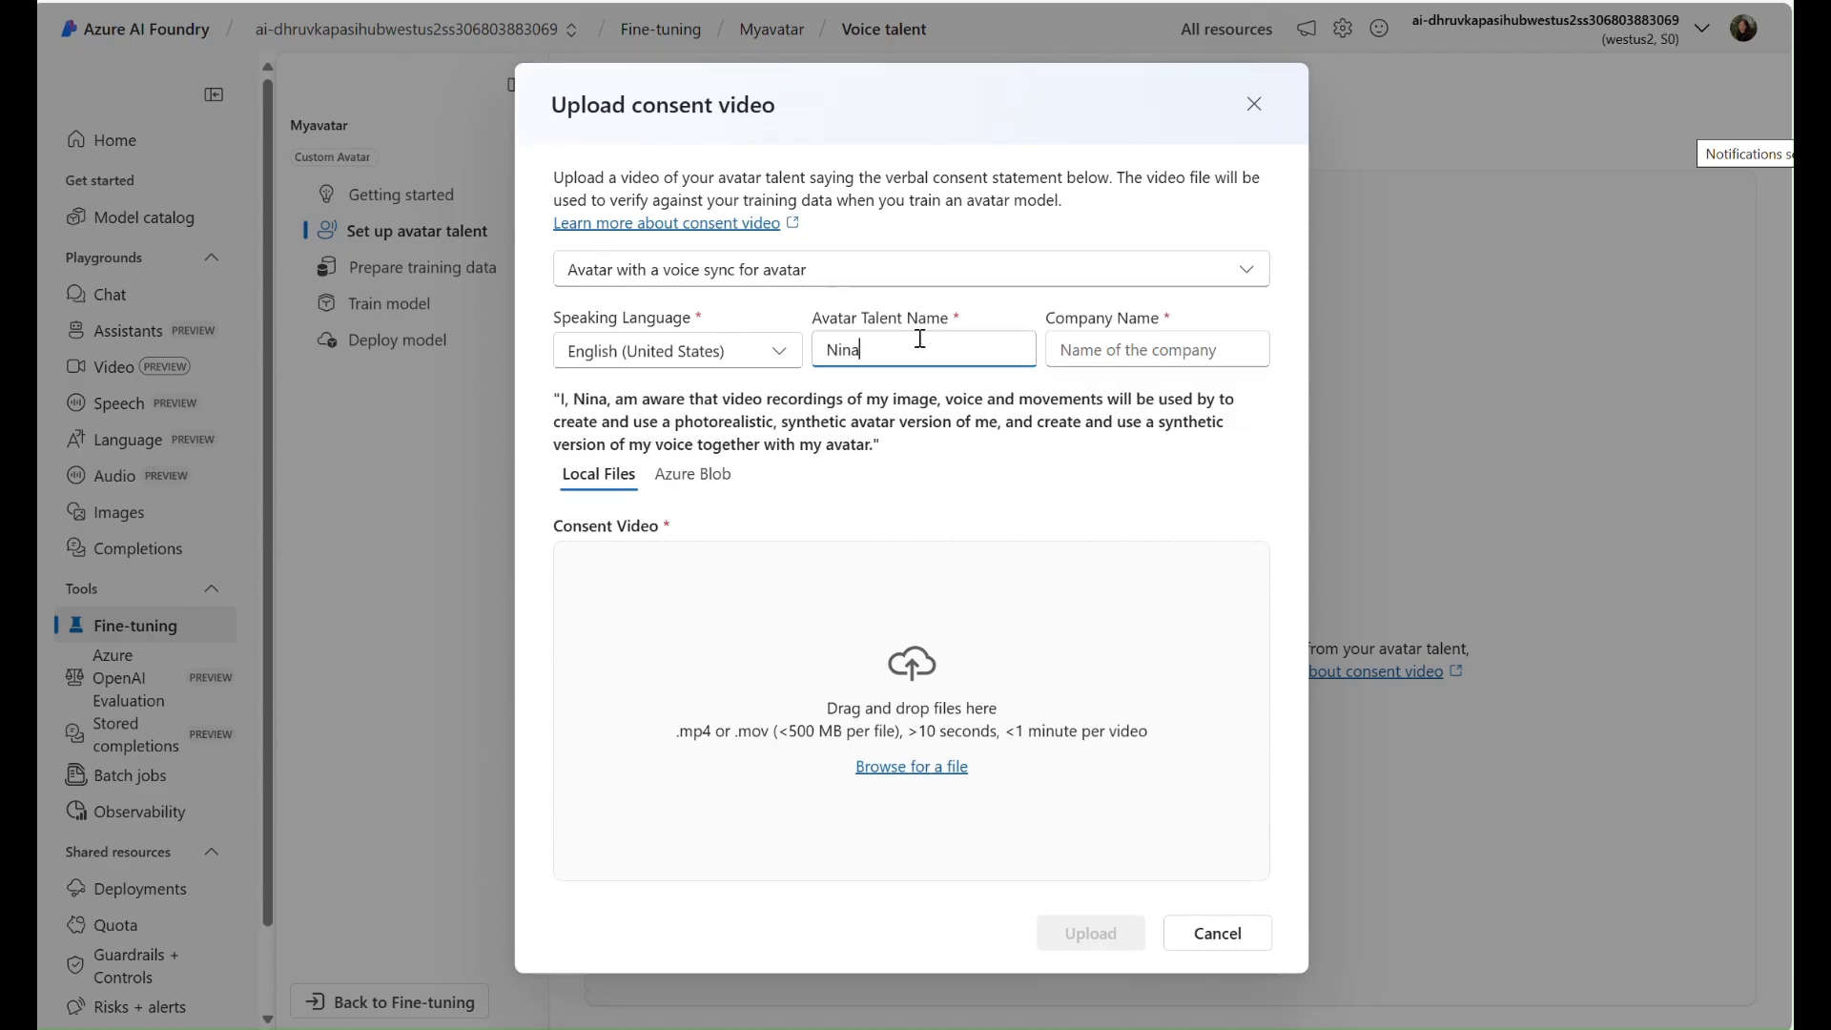
pyautogui.write('Mic')
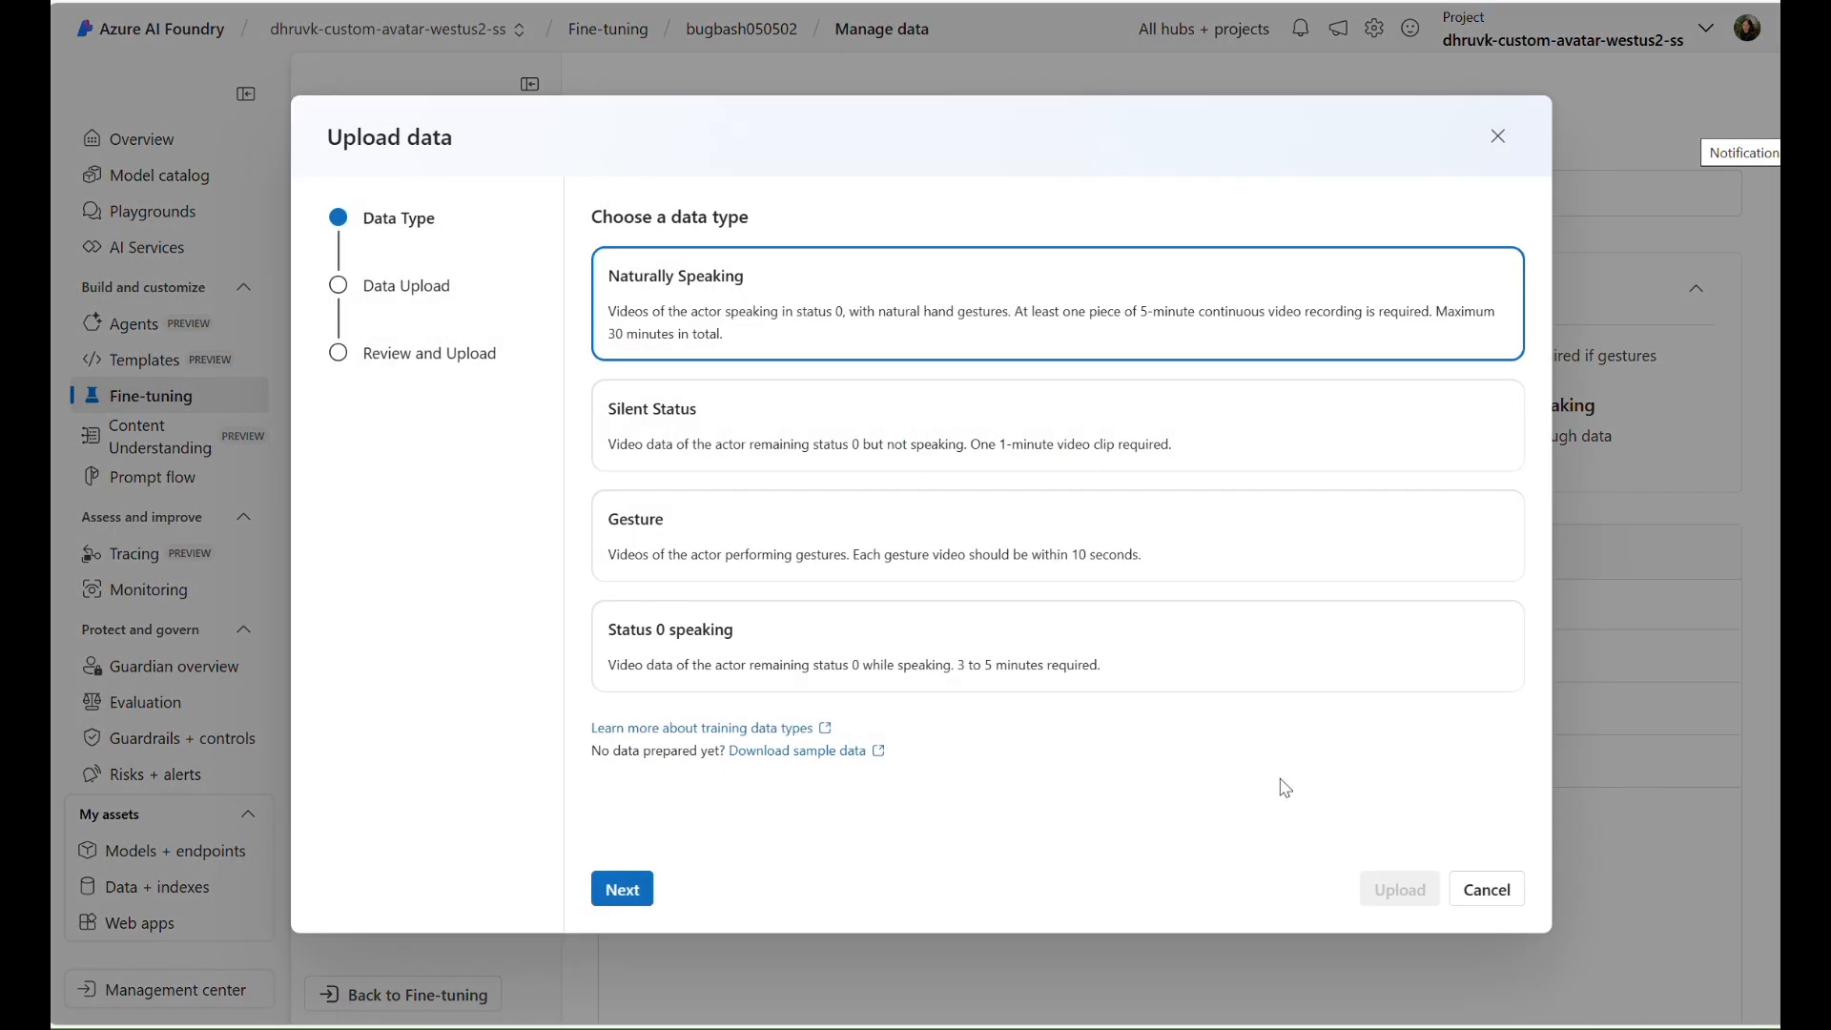
# Step: Use naturally speaking training data, acknowledge usage charges, and submit Myavatar for training
pyautogui.click(622, 889)
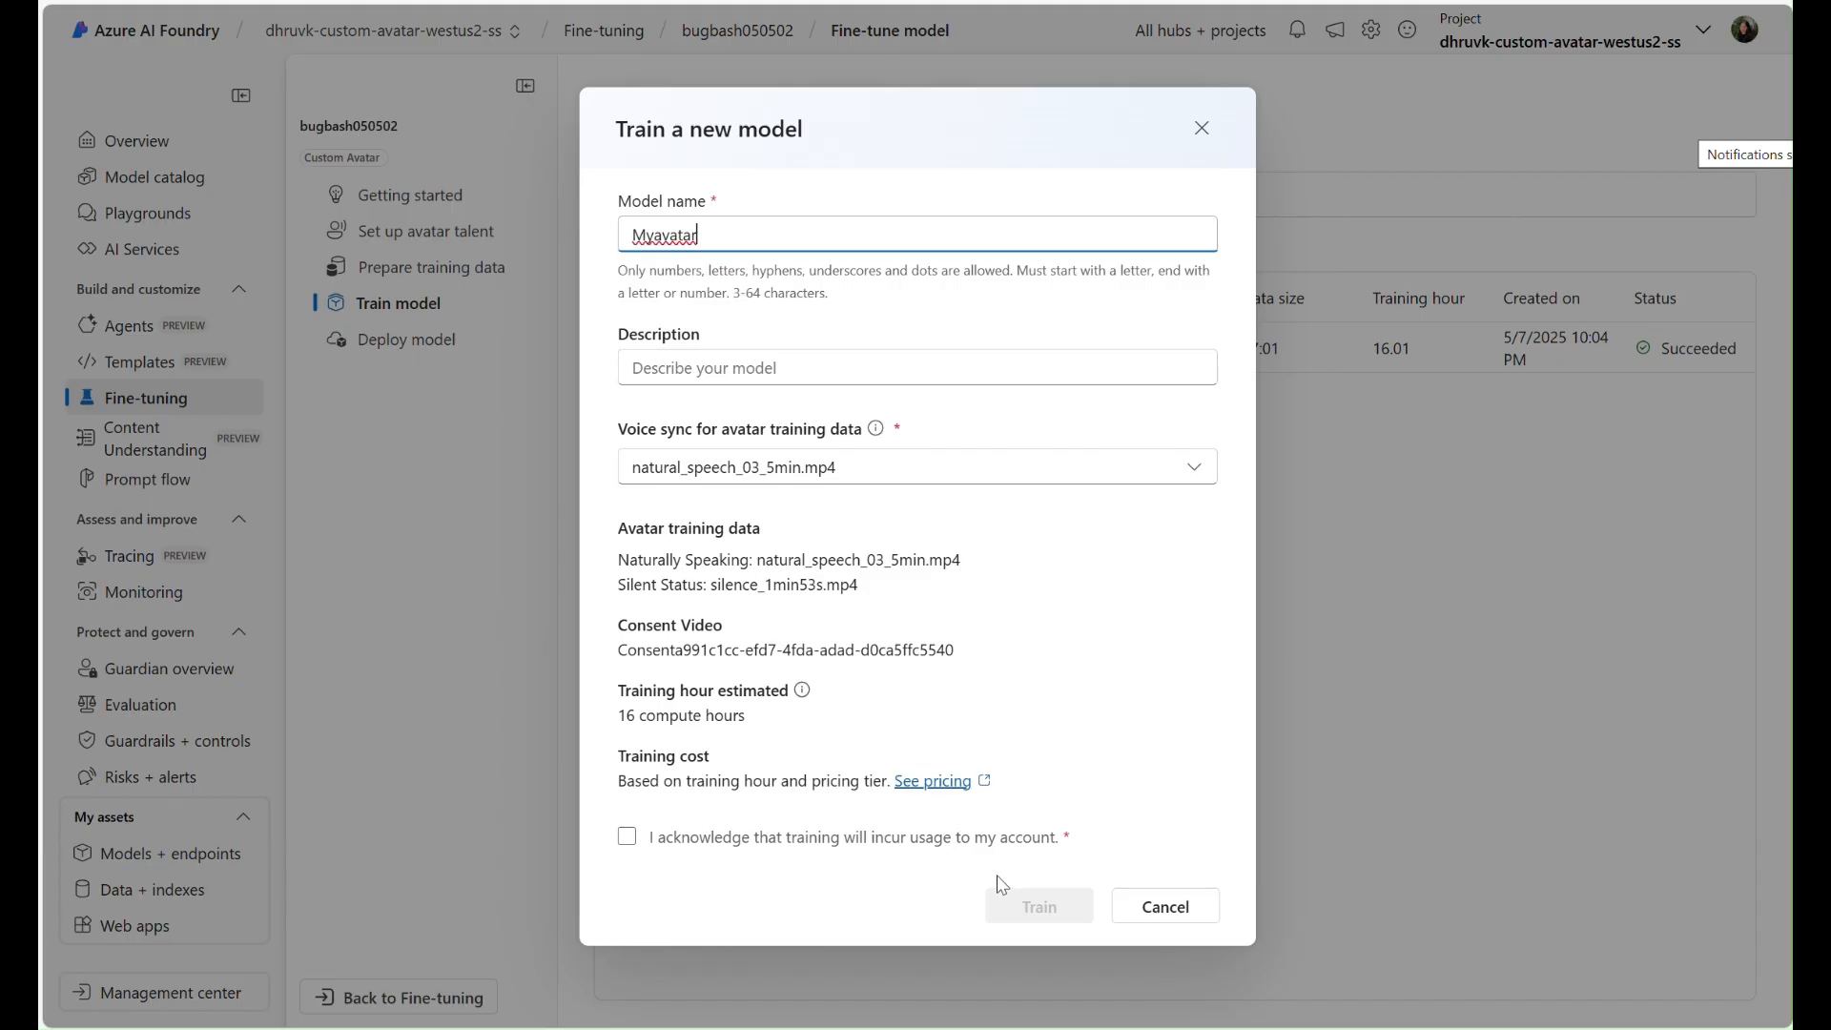
pyautogui.click(627, 863)
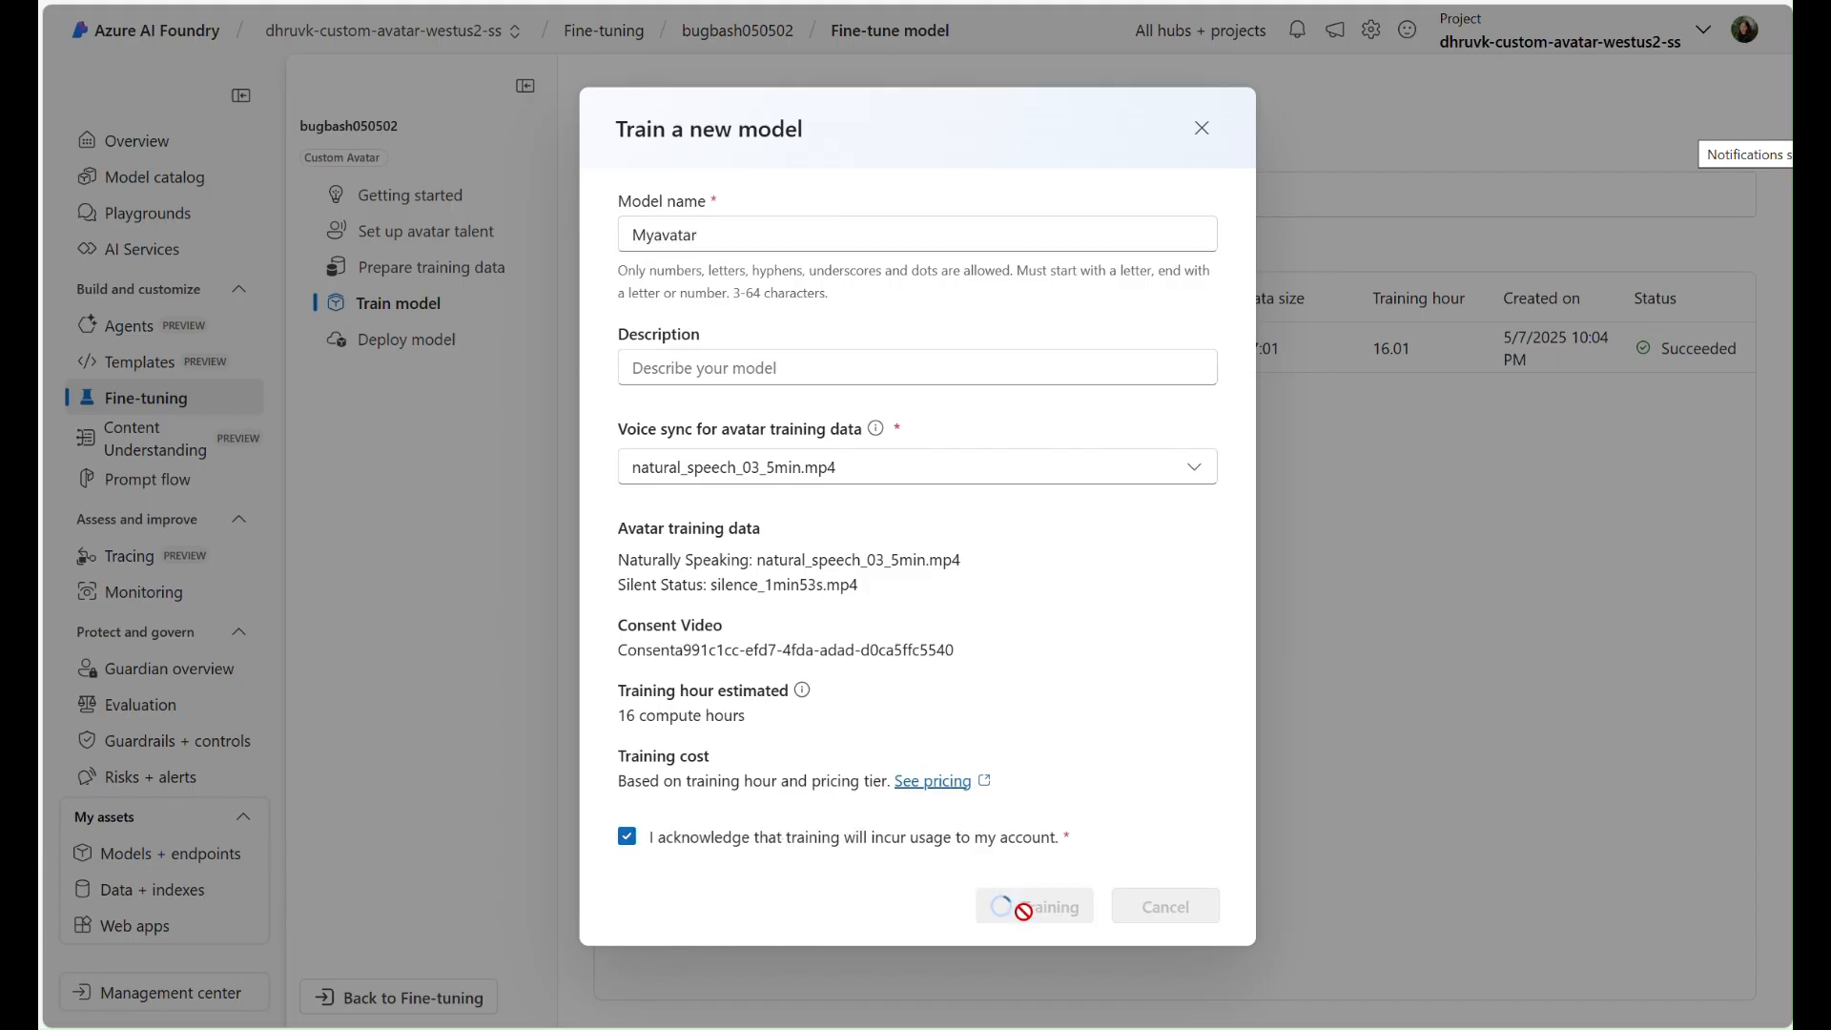
pyautogui.click(1034, 906)
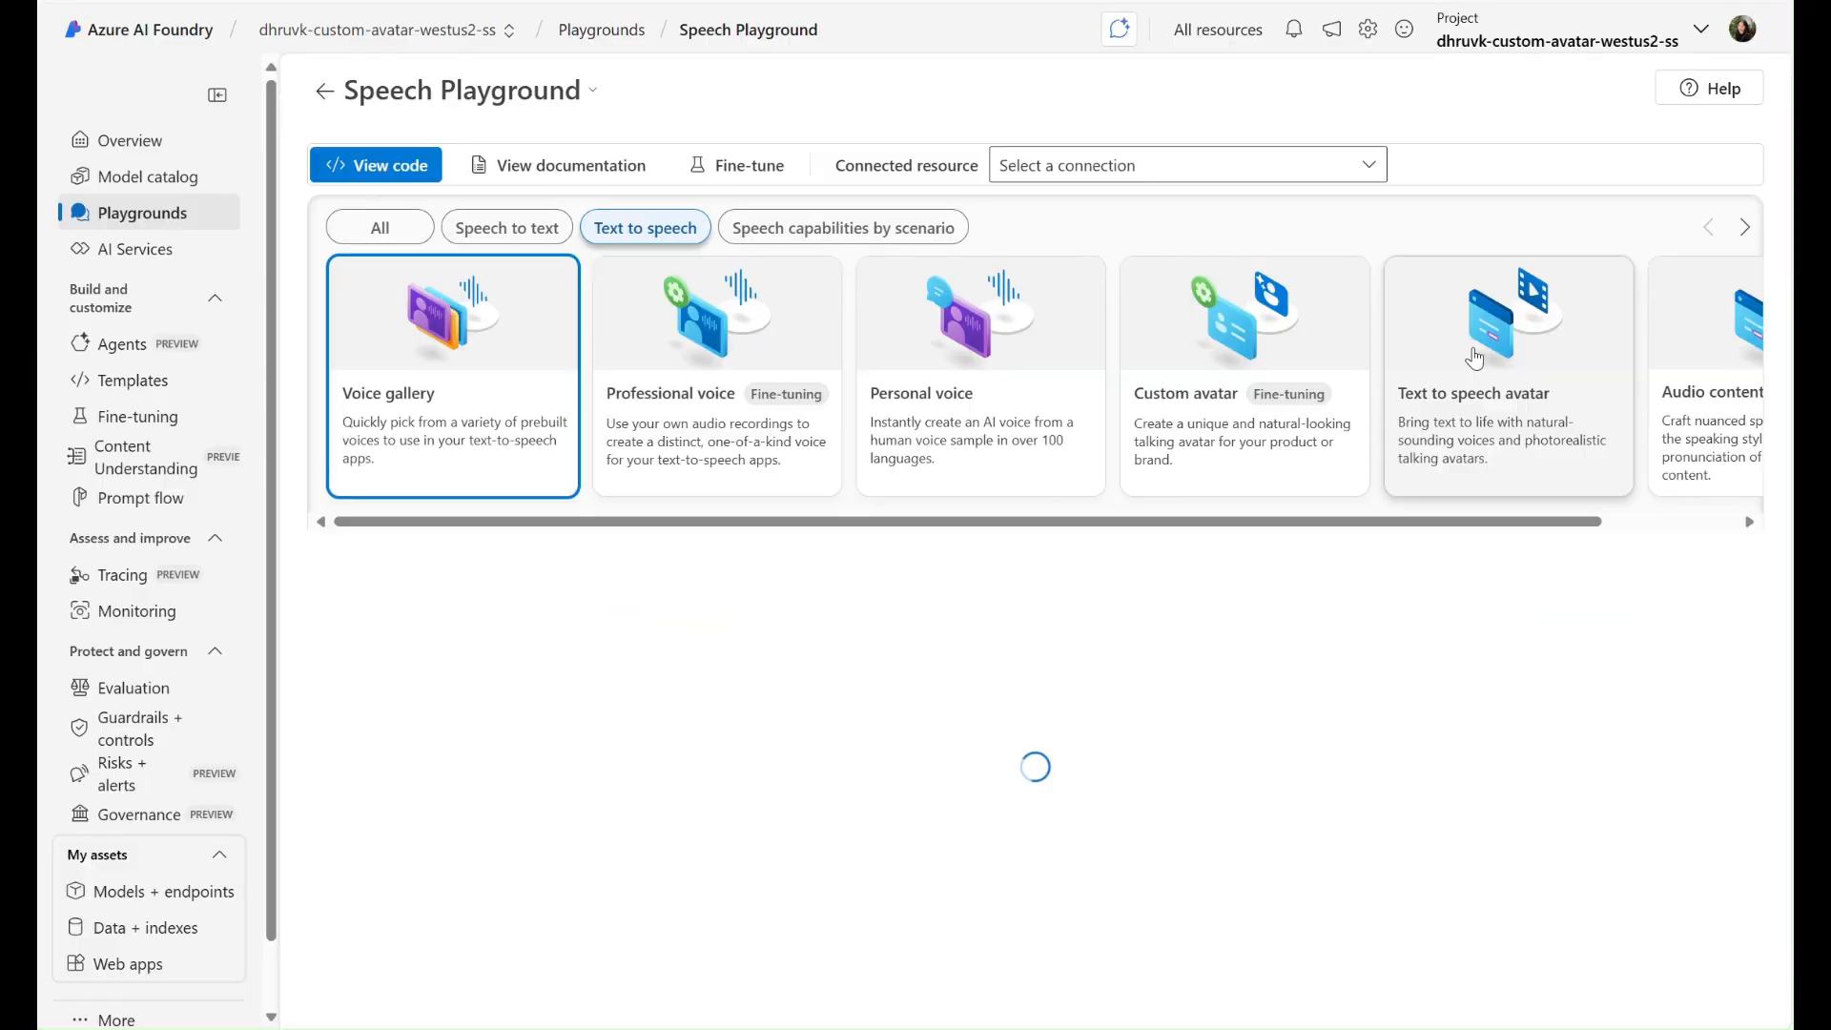
# Step: Open the Text to speech avatar playground and scroll down to the avatar gallery
pyautogui.click(1508, 324)
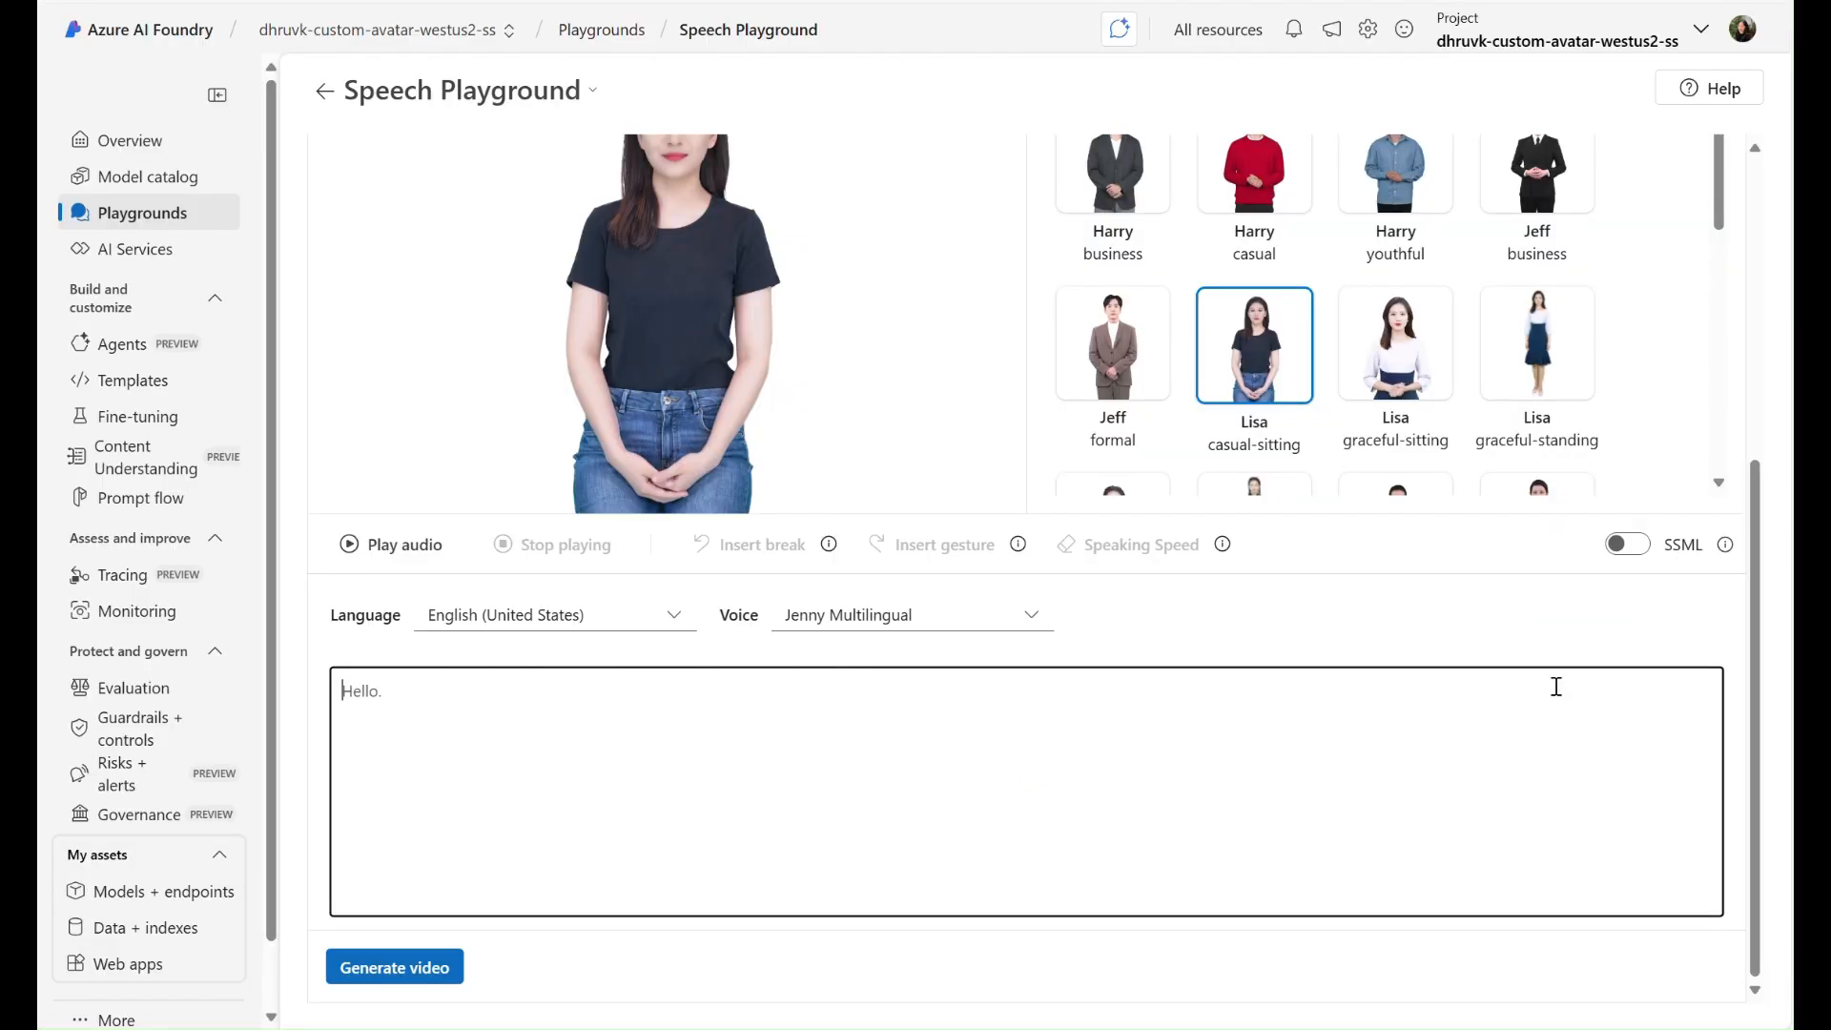
pyautogui.scroll(-3)
pyautogui.write('Hello. I can speak with my voice sync for avatar!')
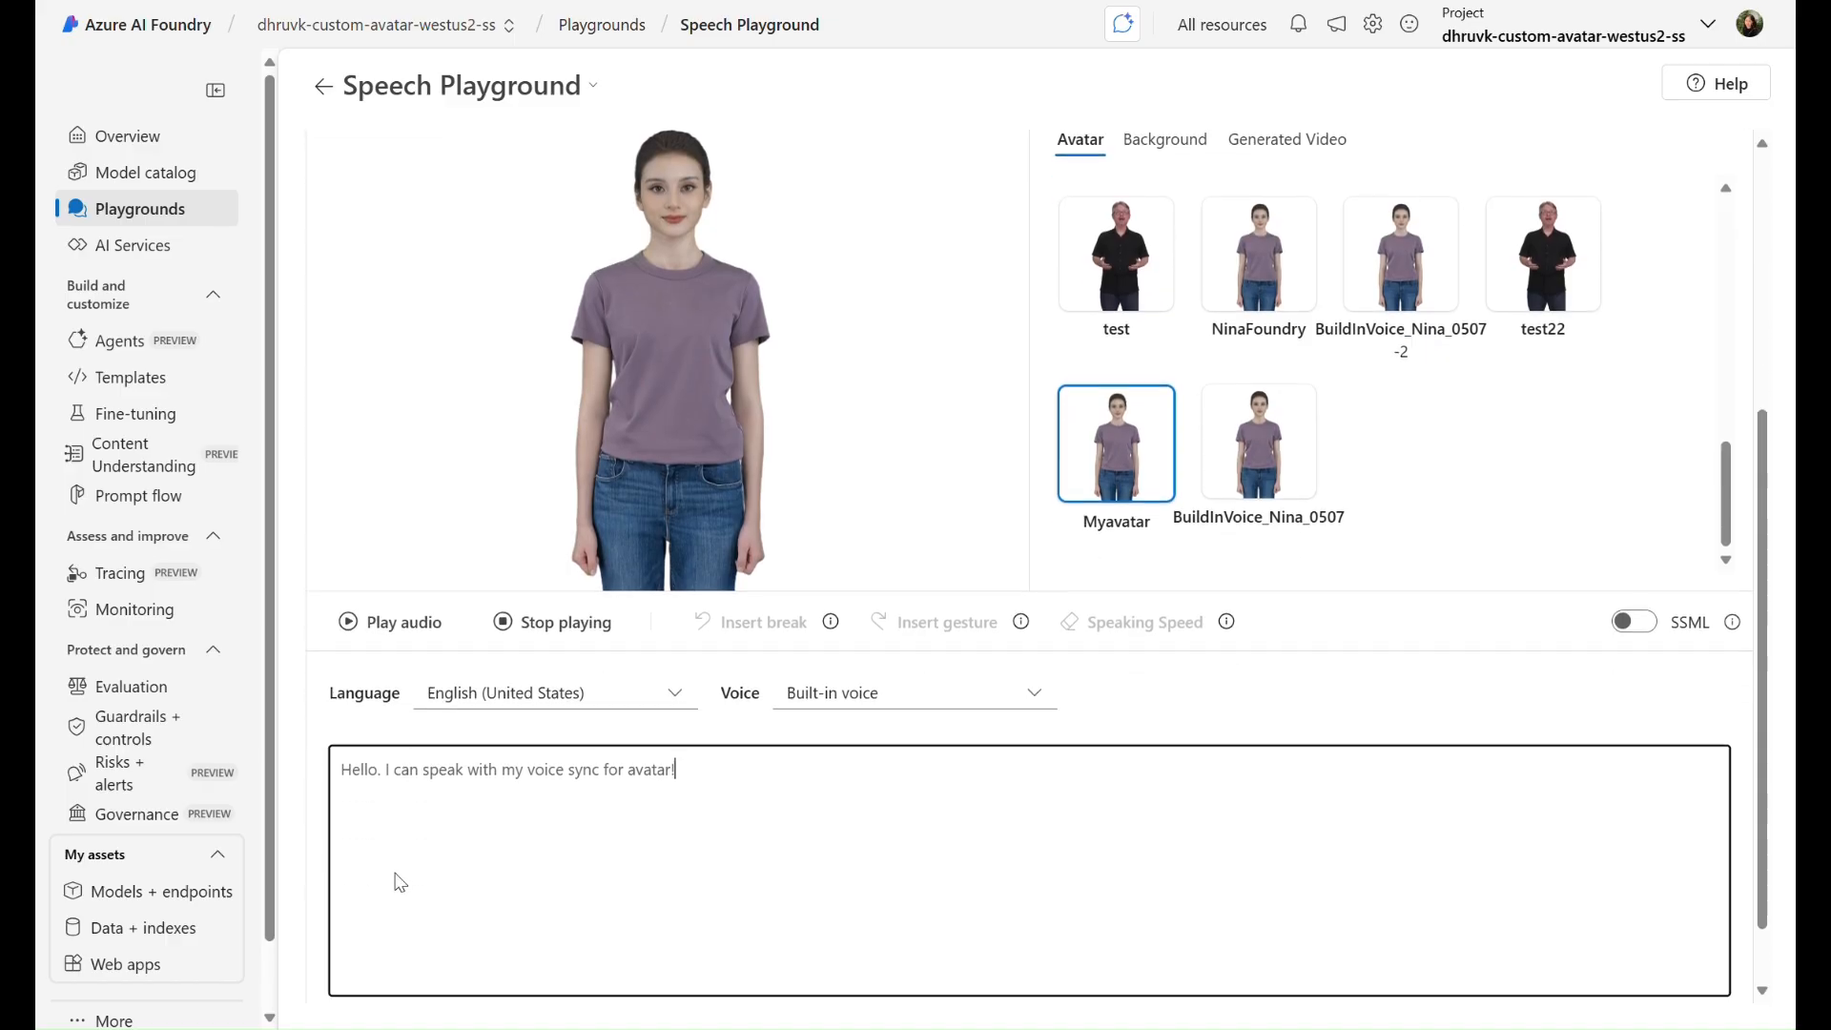
# Step: Generate the Myavatar video speaking the voice sync greeting and play it
pyautogui.click(394, 967)
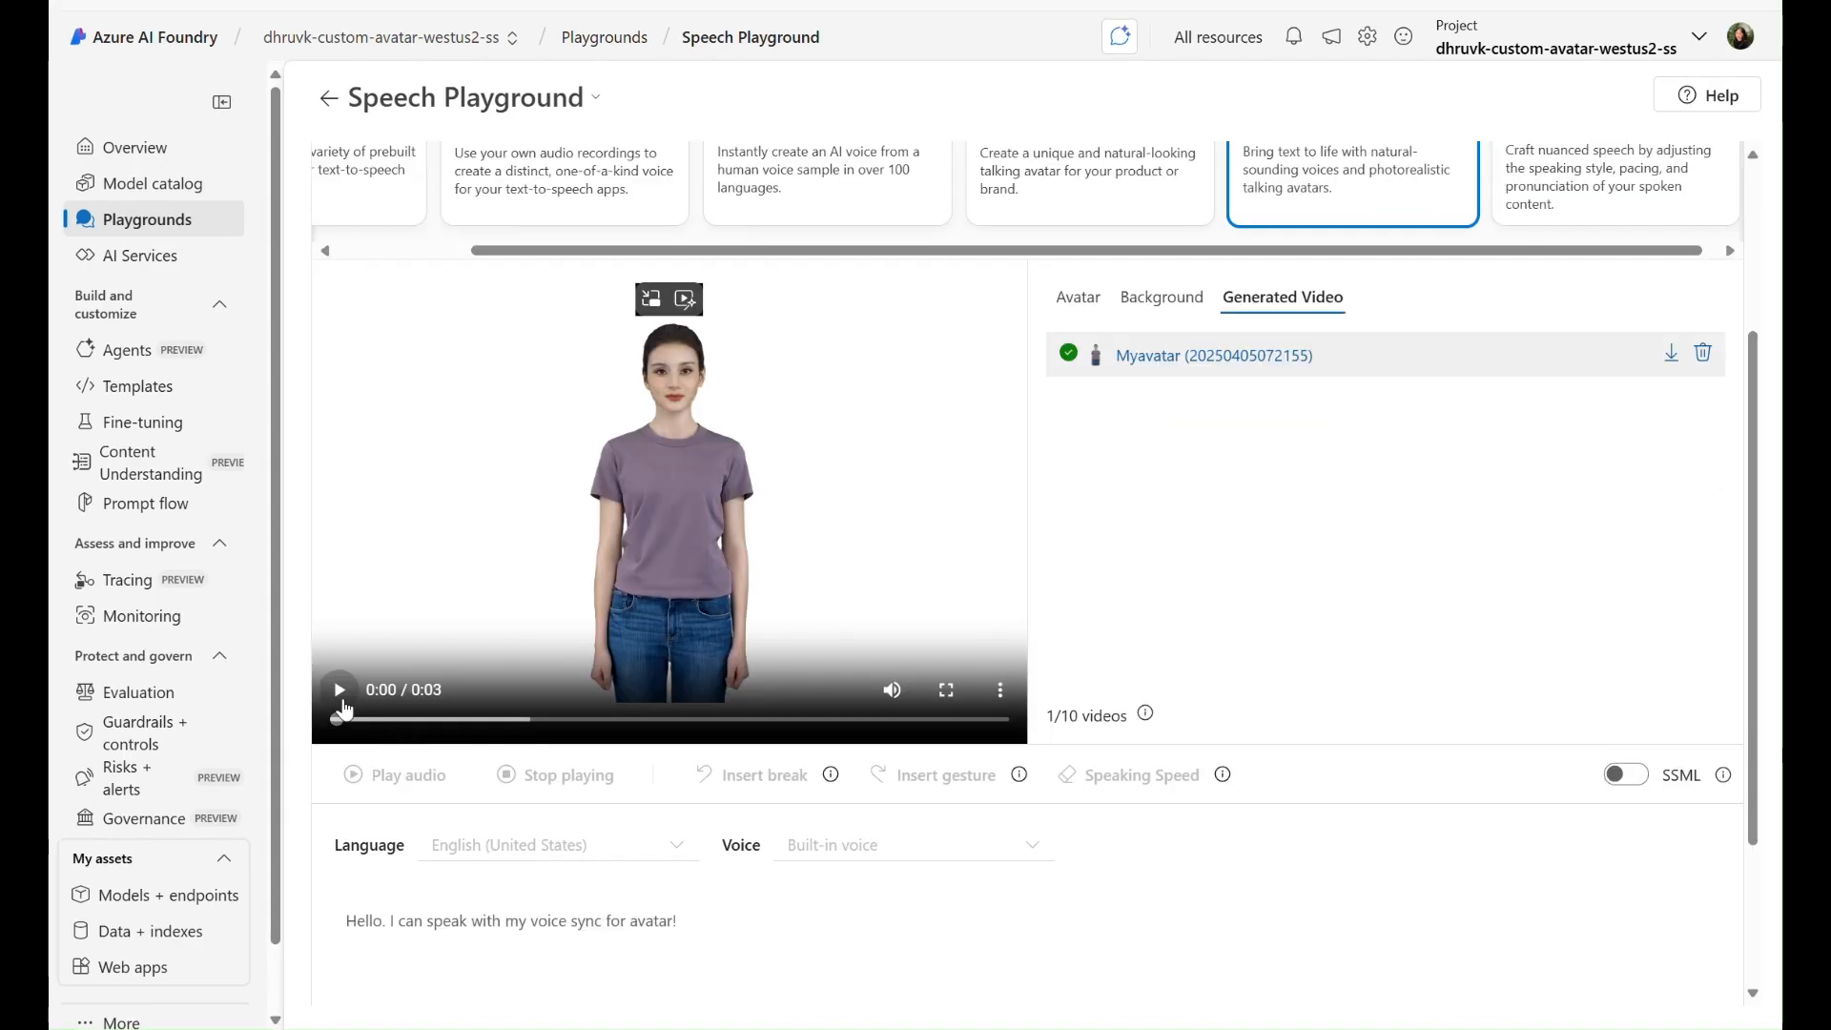
pyautogui.click(339, 690)
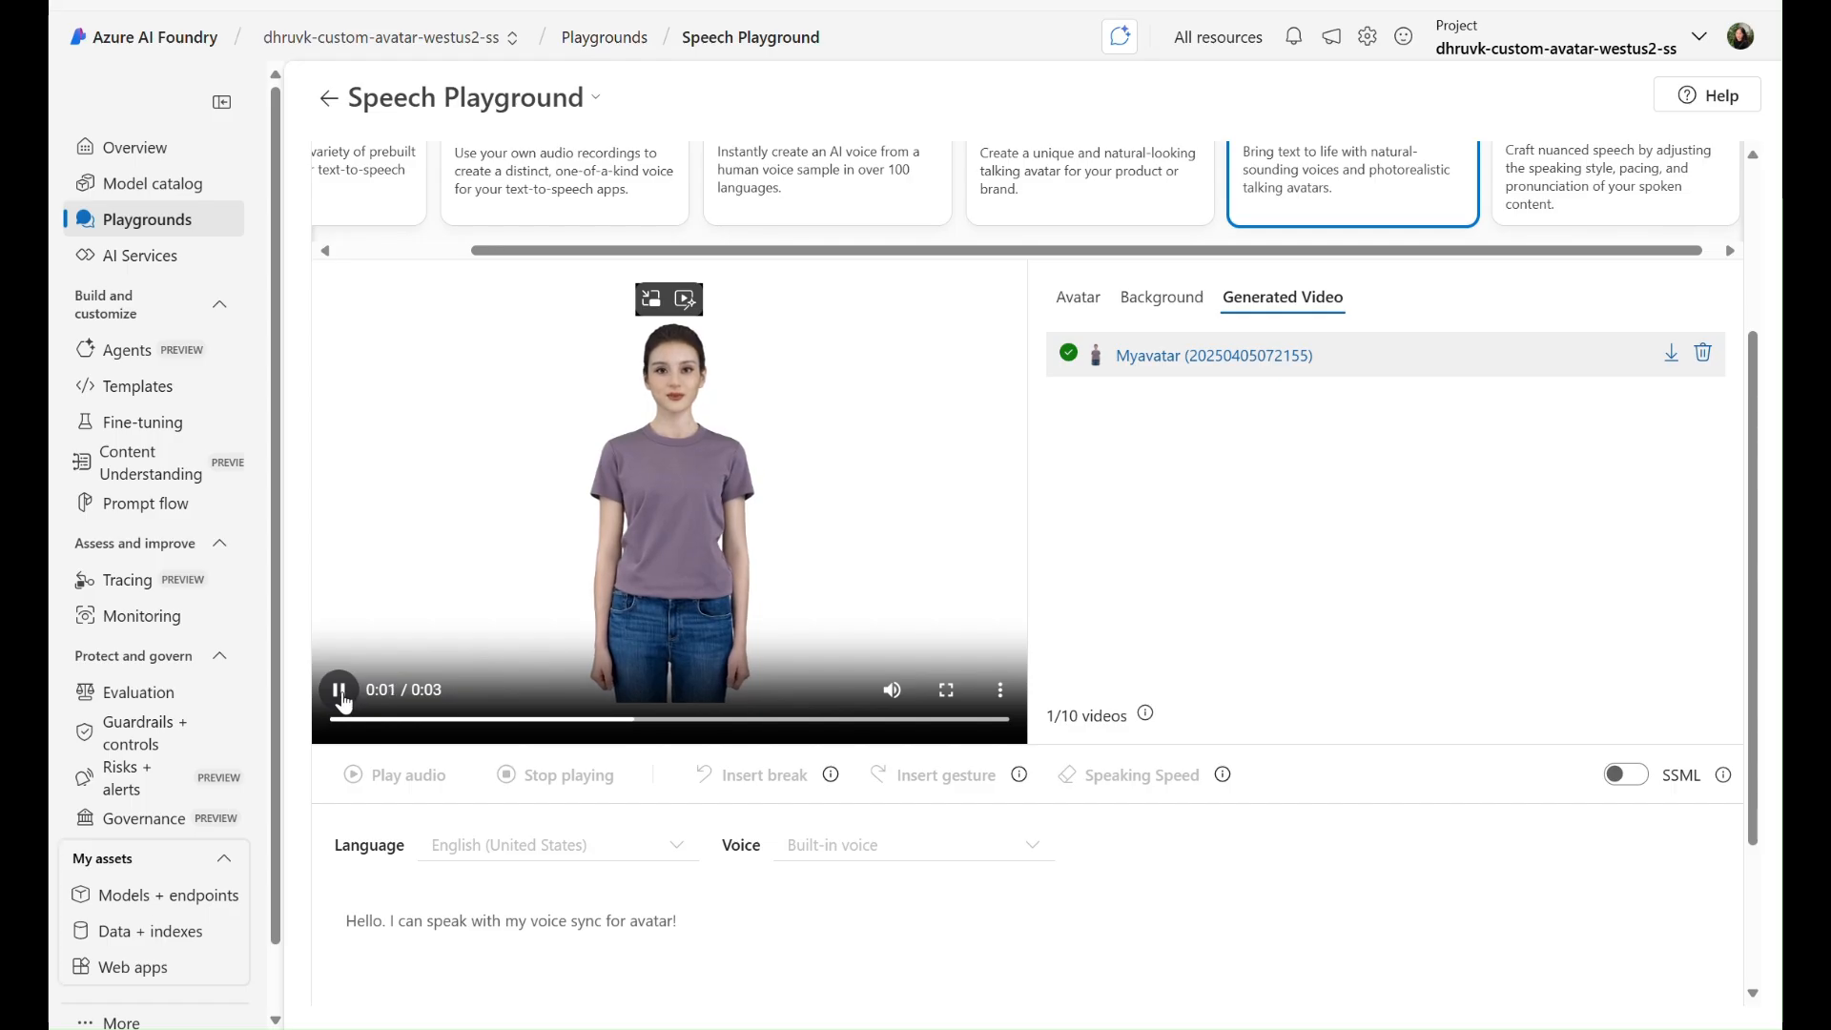